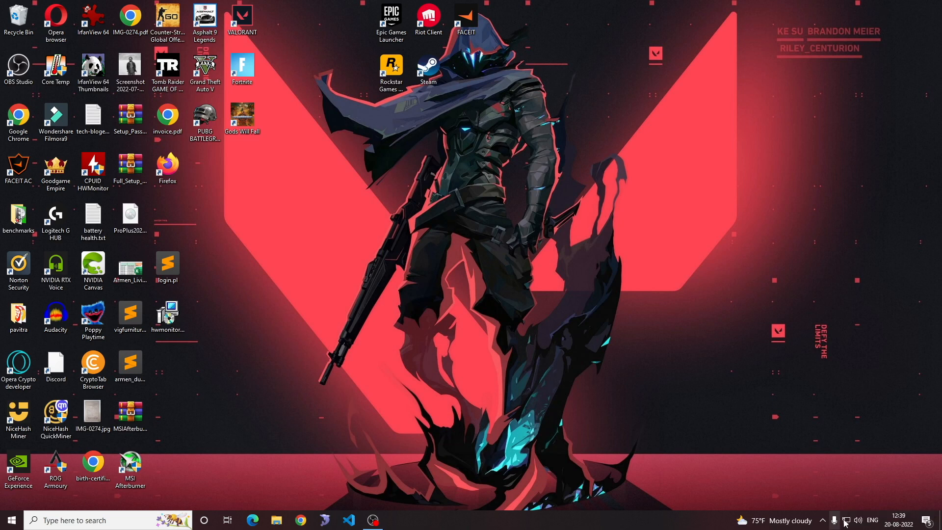
Reach network status from the taskbar and show the Network Connections adapter list.
left_click(845, 520)
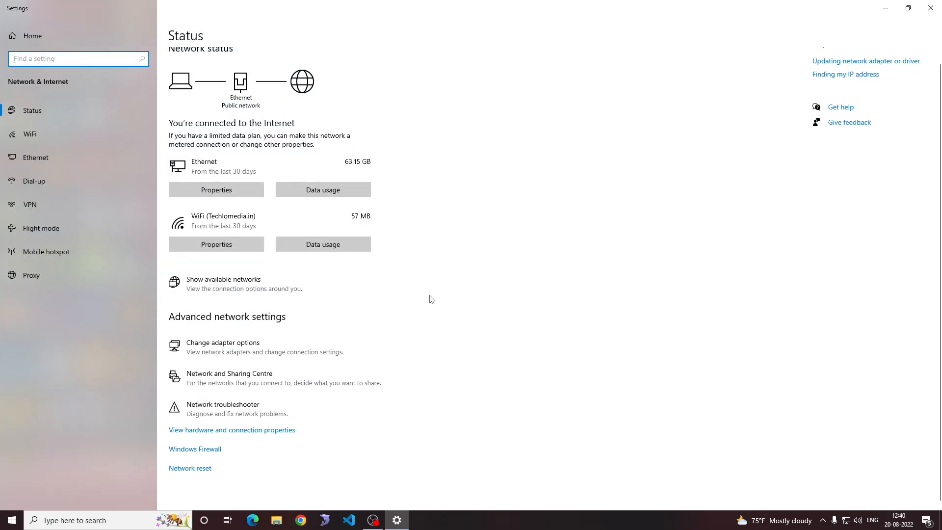
left_click(222, 342)
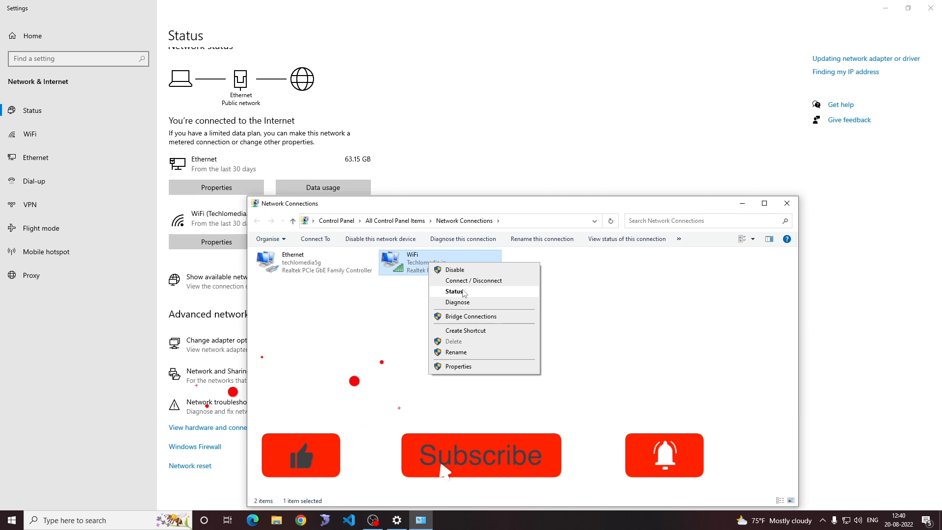
Reveal the Wi-Fi's saved key via Status > Wireless Properties > Security 'Show characters'.
left_click(453, 291)
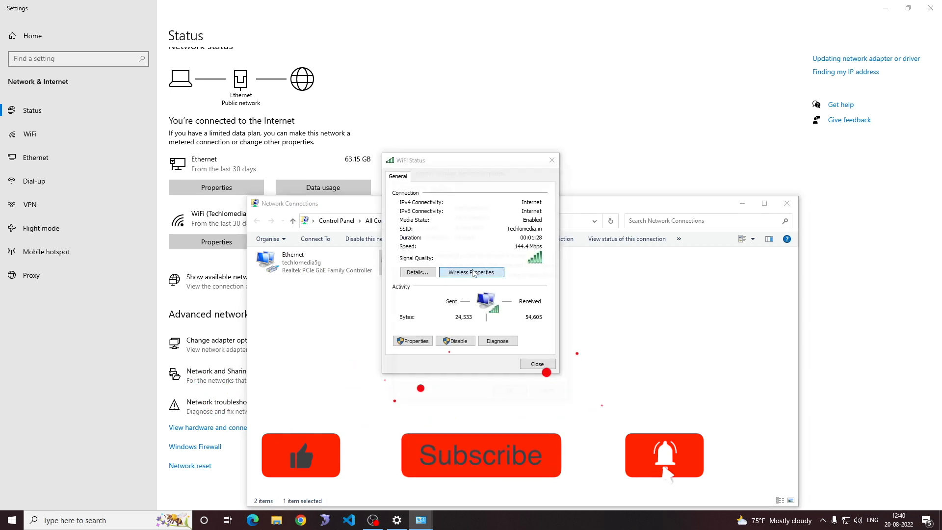
left_click(472, 272)
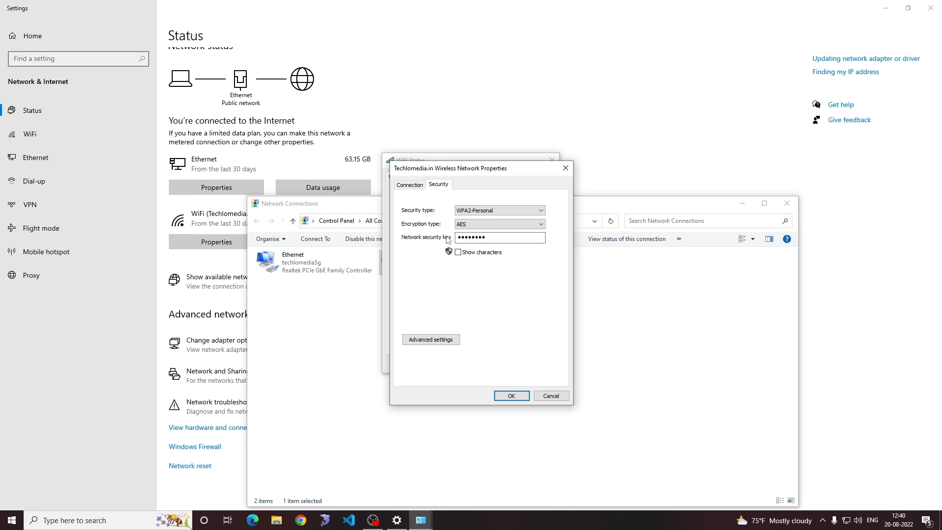
left_click(458, 252)
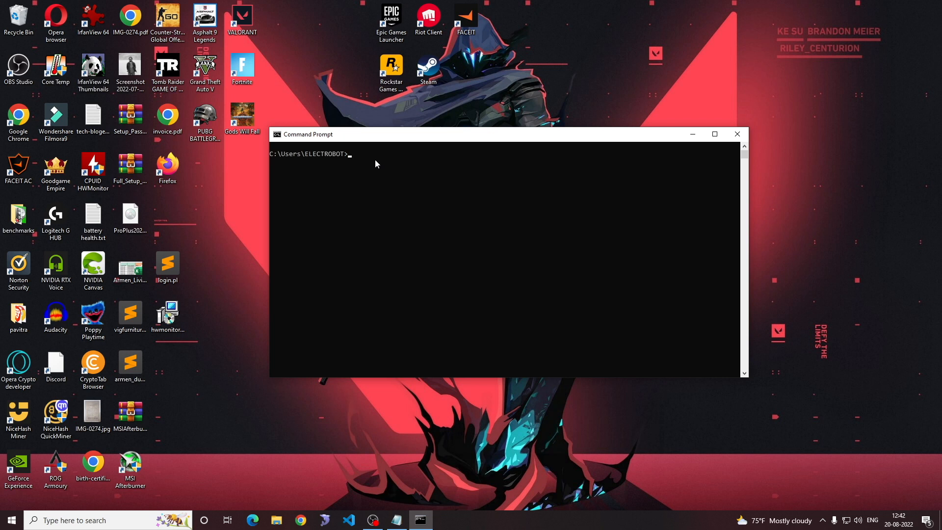
Enter 'netsh wlan show profile Techlomedia.in key=clear' at the prompt, ready to run.
type("netsh wlan show profile Techlomedia.in key=clear")
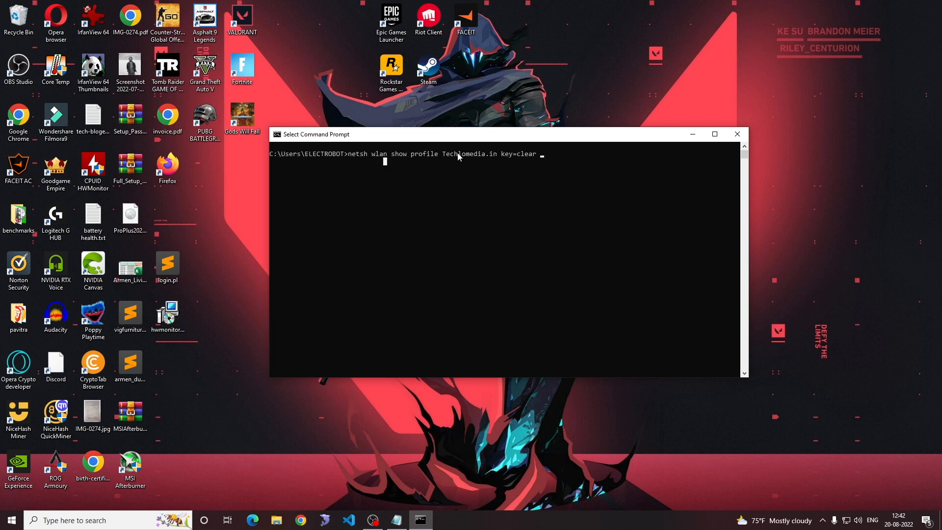
double_click(470, 154)
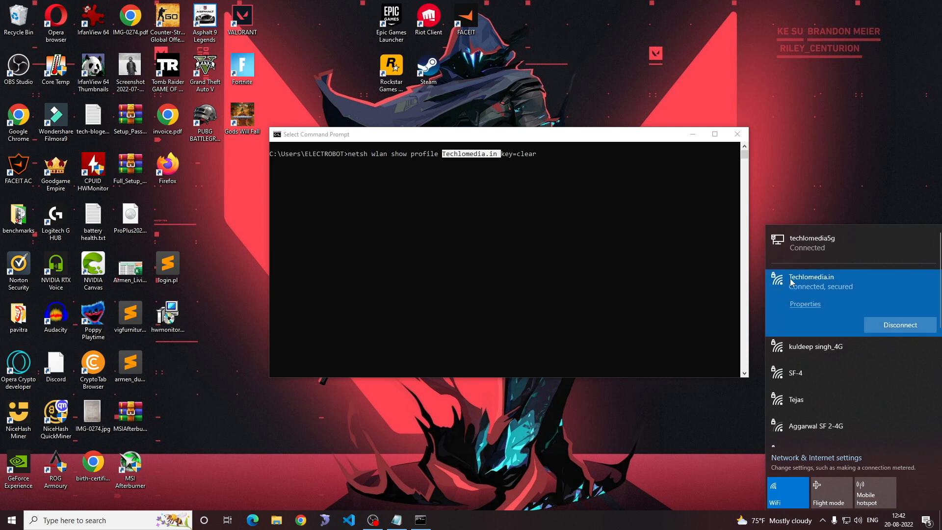
left_click(504, 240)
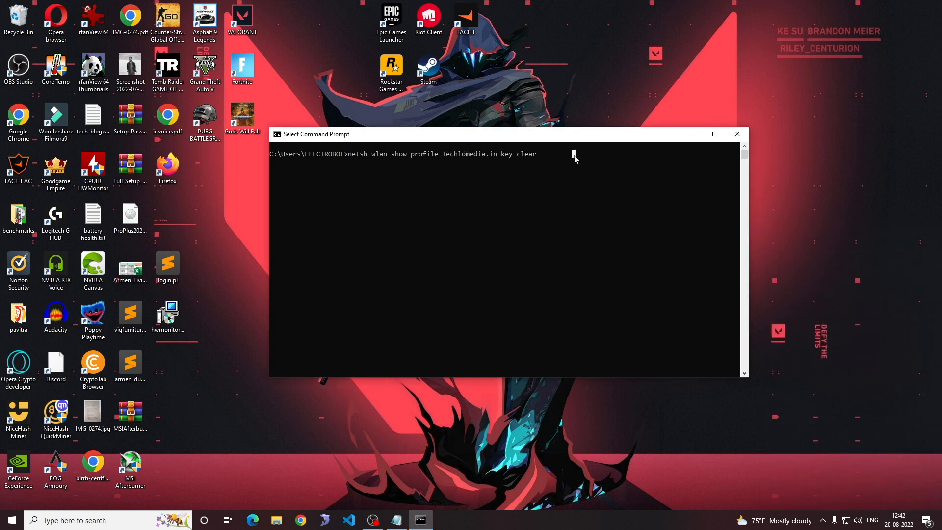